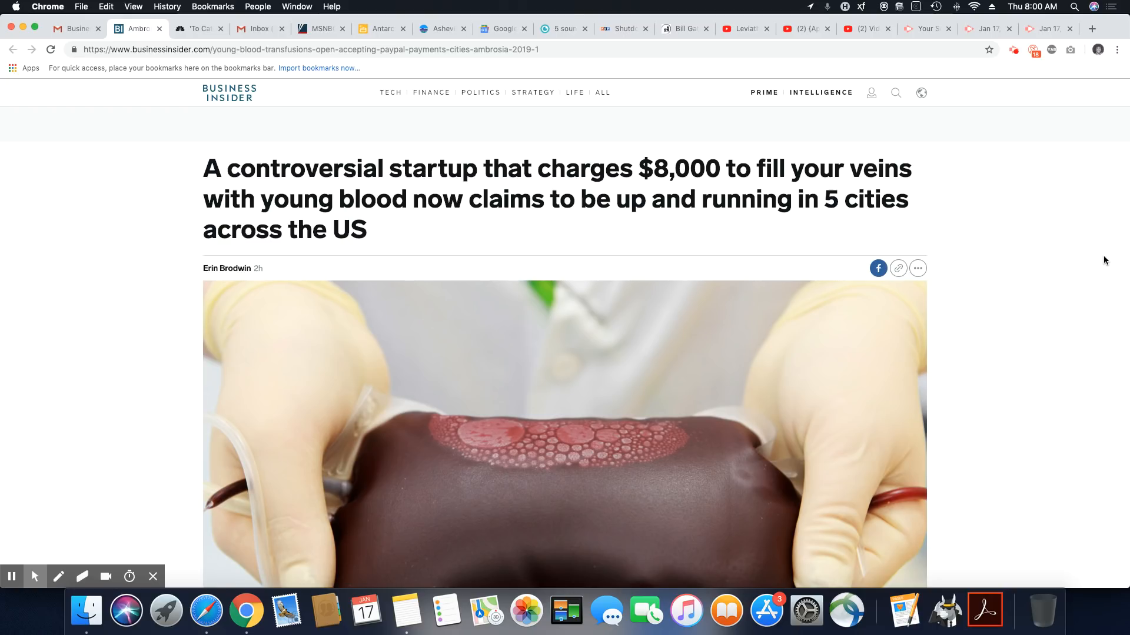
{"action": "scroll", "scroll_direction": "down", "scroll_amount": 3}
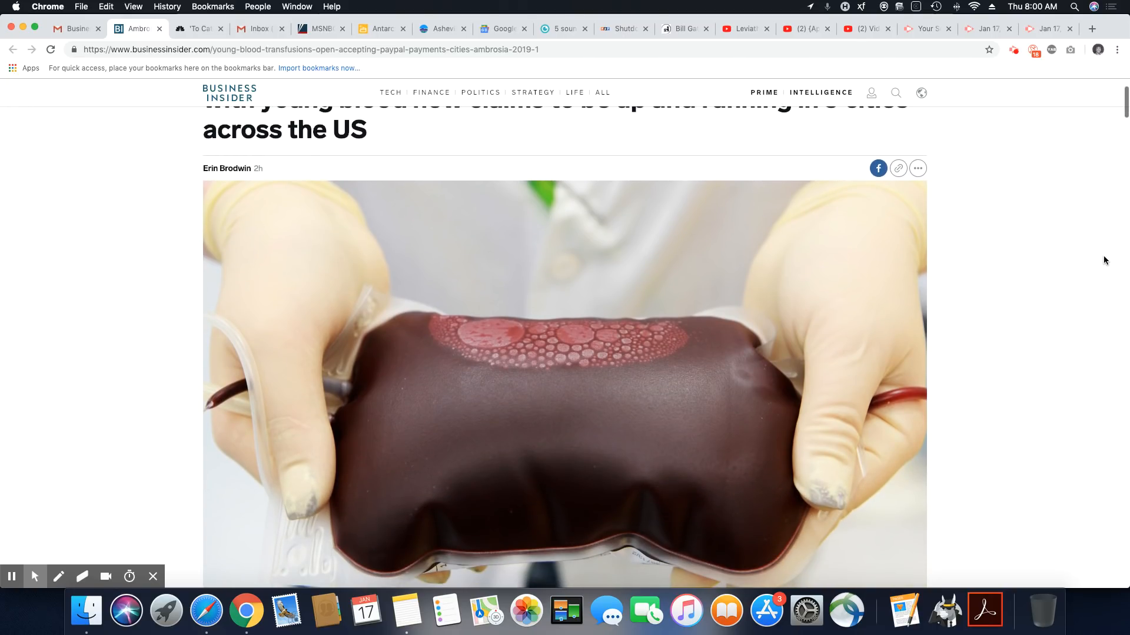
{"action": "scroll", "scroll_direction": "down", "scroll_amount": 3}
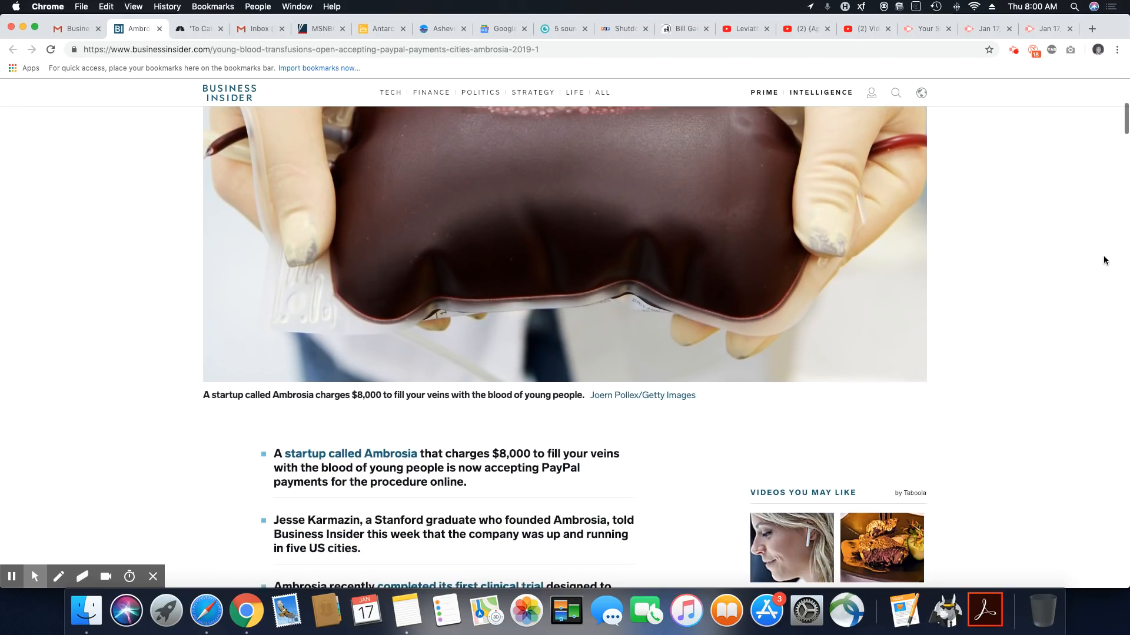
{"action": "scroll", "scroll_direction": "down", "scroll_amount": 3}
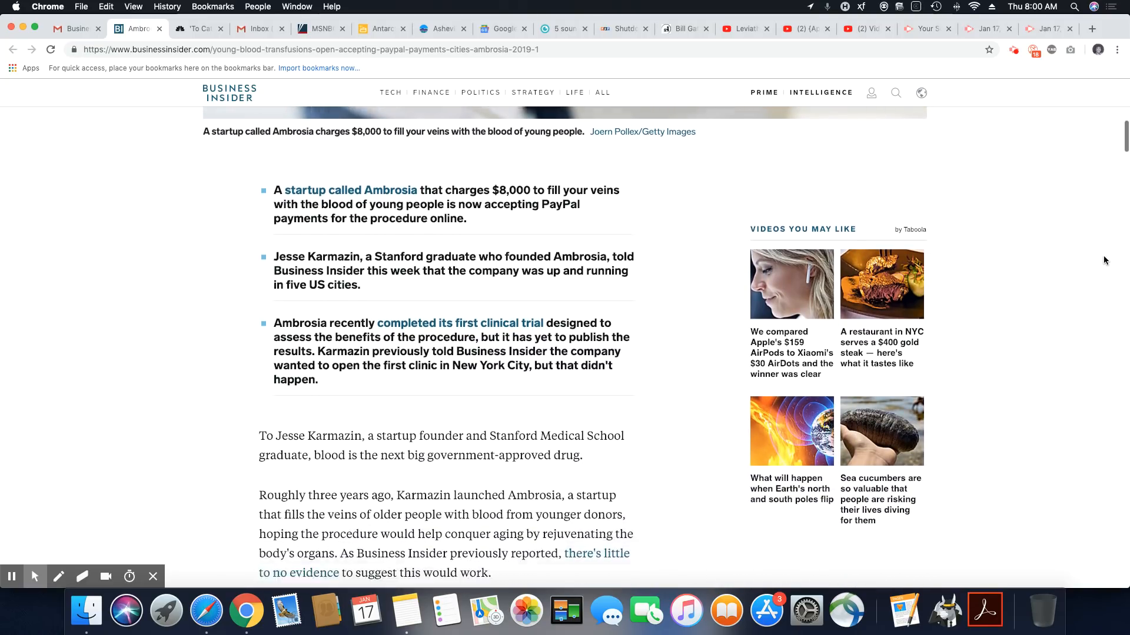
{"action": "scroll", "scroll_direction": "down", "scroll_amount": 3}
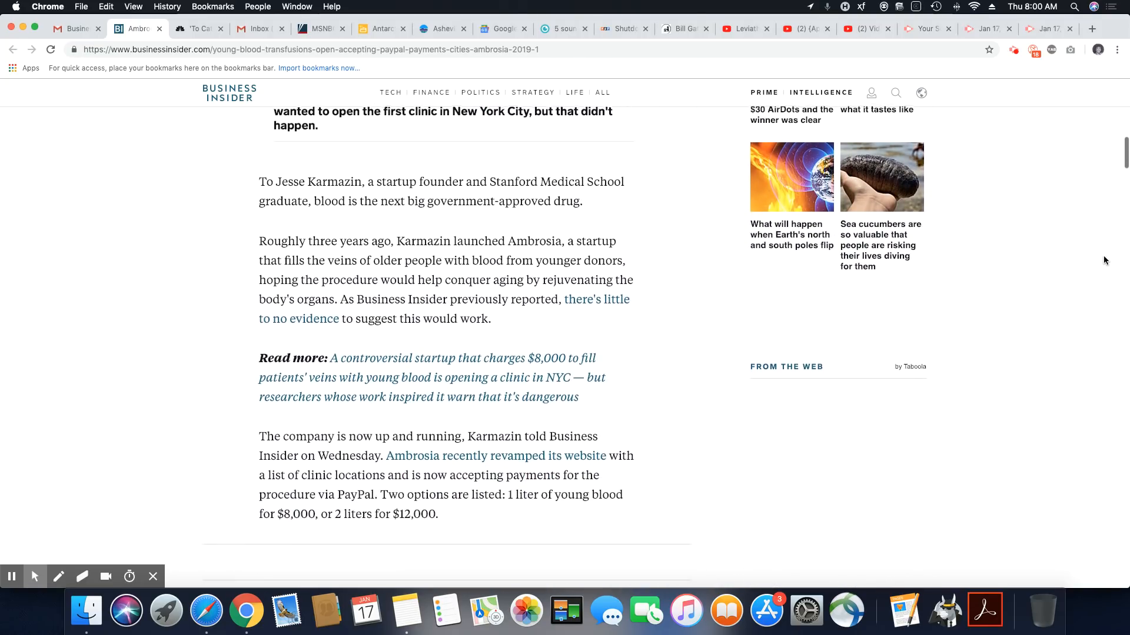
{"action": "scroll", "scroll_direction": "down", "scroll_amount": 3}
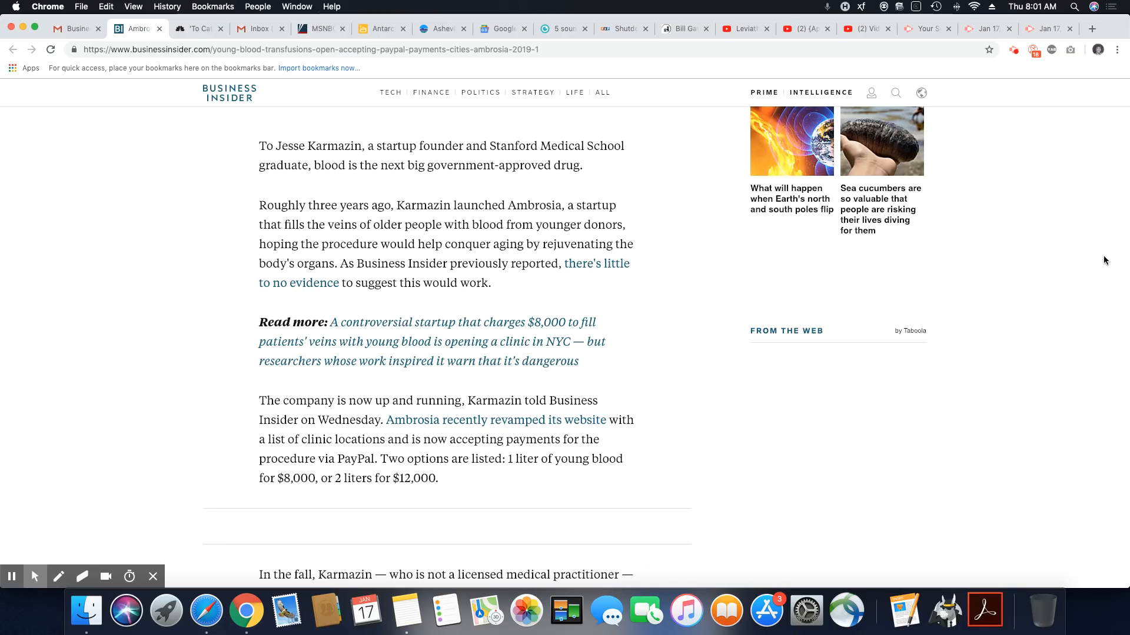
{"action": "scroll", "scroll_direction": "down", "scroll_amount": 3}
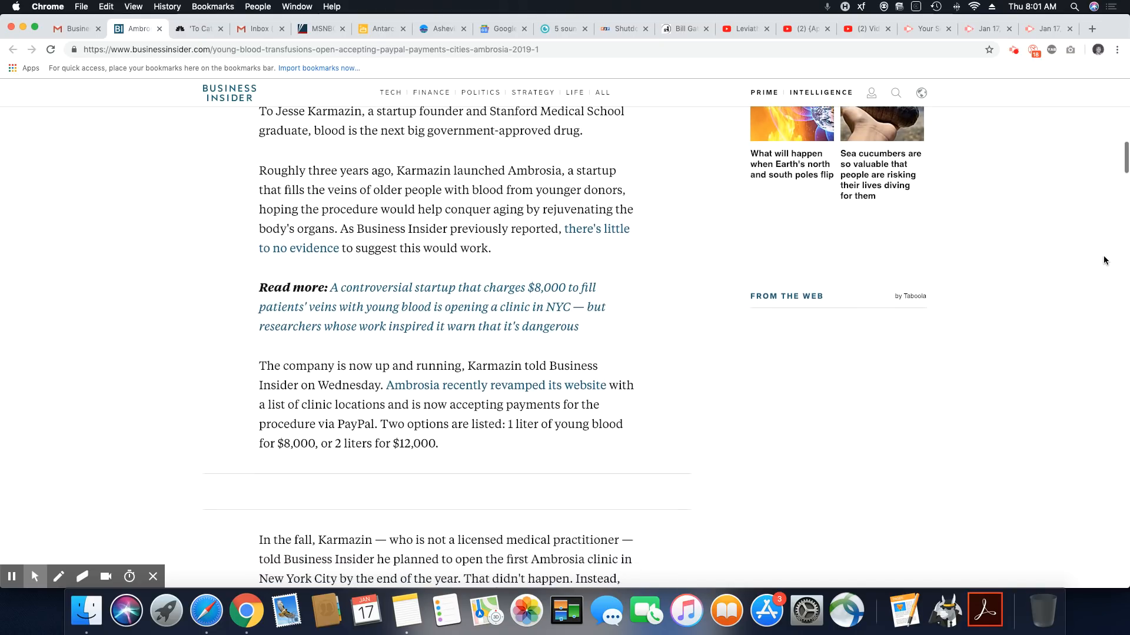
{"action": "scroll", "scroll_direction": "down", "scroll_amount": 3}
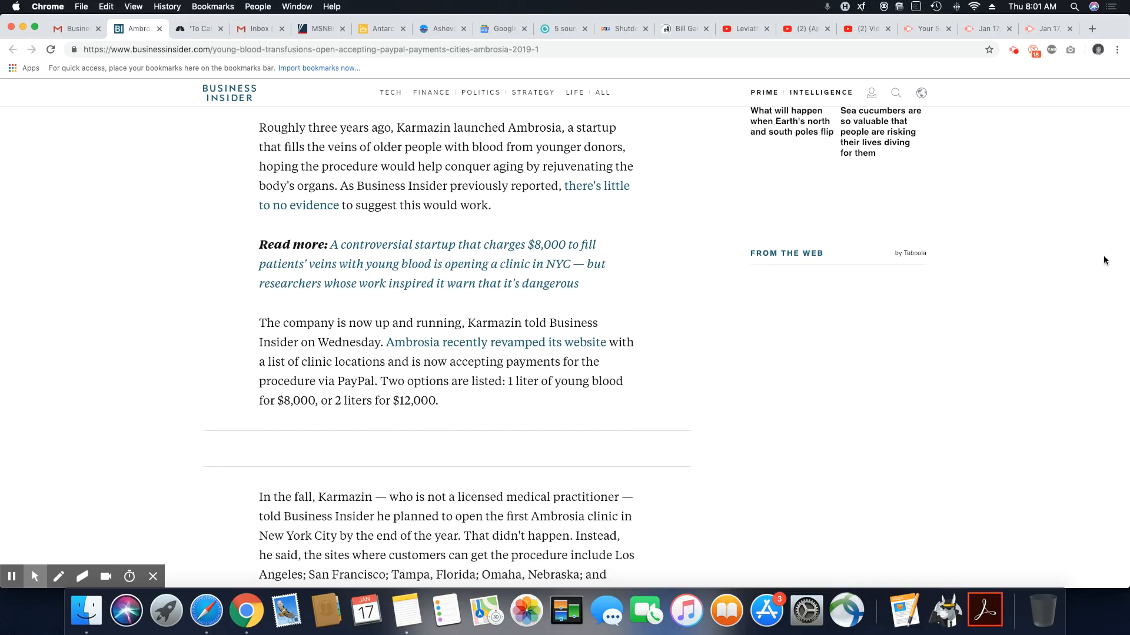
{"action": "scroll", "scroll_direction": "down", "scroll_amount": 3}
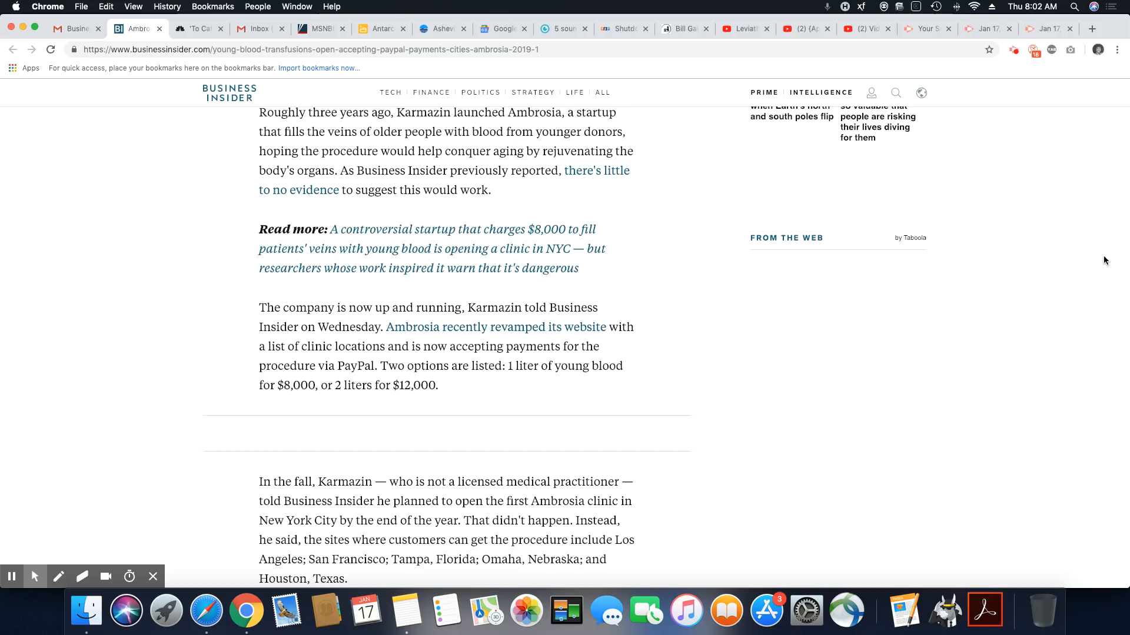
{"action": "scroll", "scroll_direction": "down", "scroll_amount": 3}
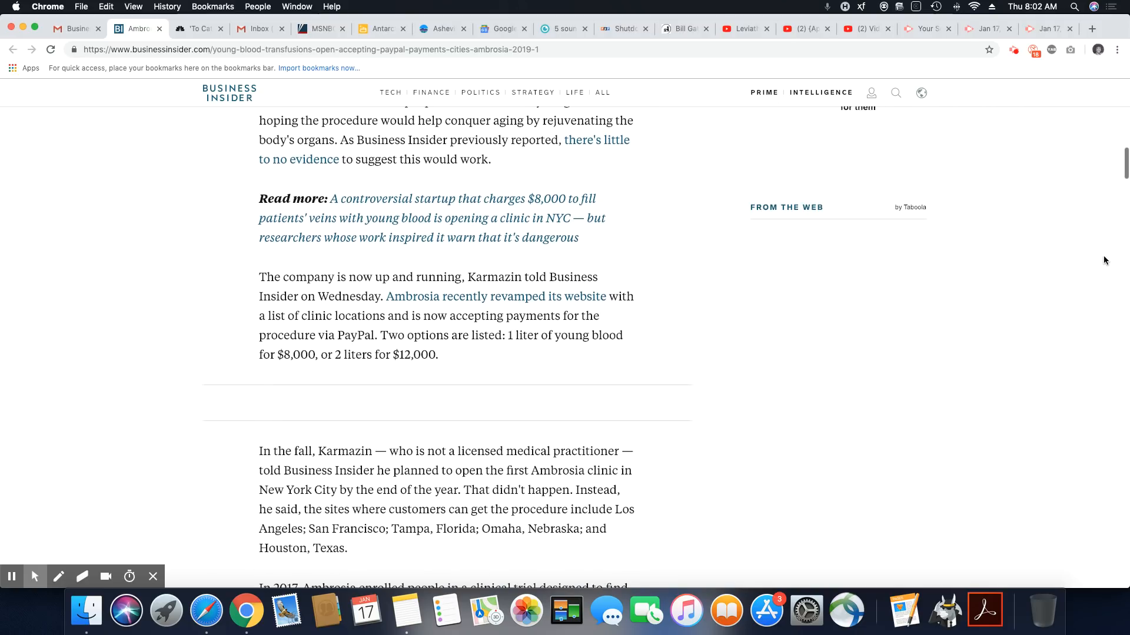
{"action": "scroll", "scroll_direction": "down", "scroll_amount": 3}
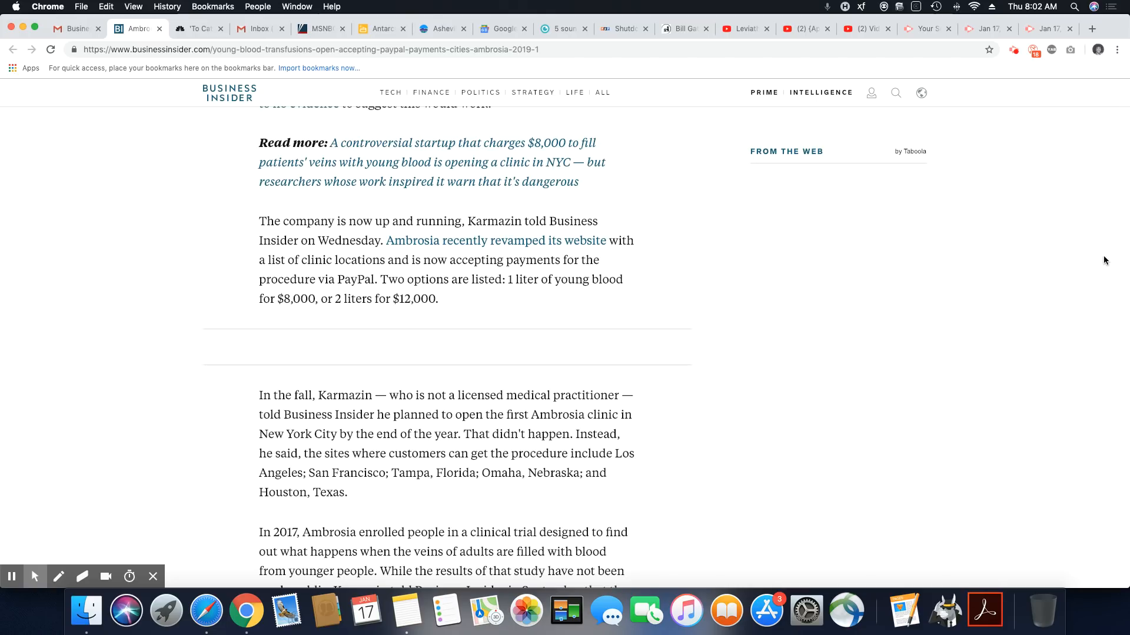
{"action": "scroll", "scroll_direction": "down", "scroll_amount": 3}
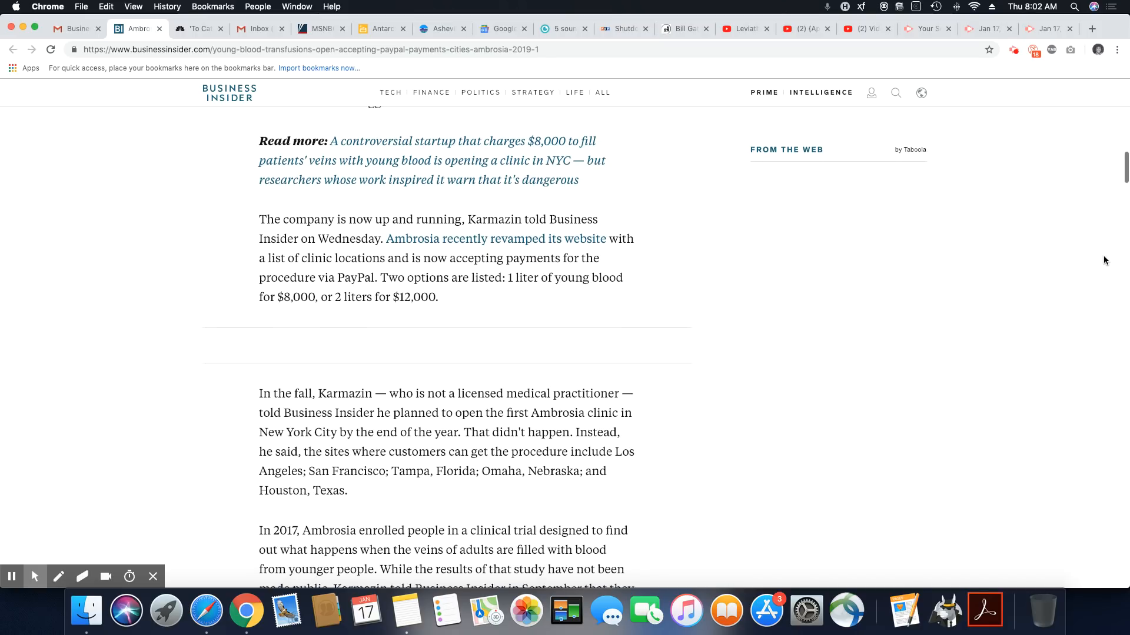
{"action": "scroll", "scroll_direction": "down", "scroll_amount": 3}
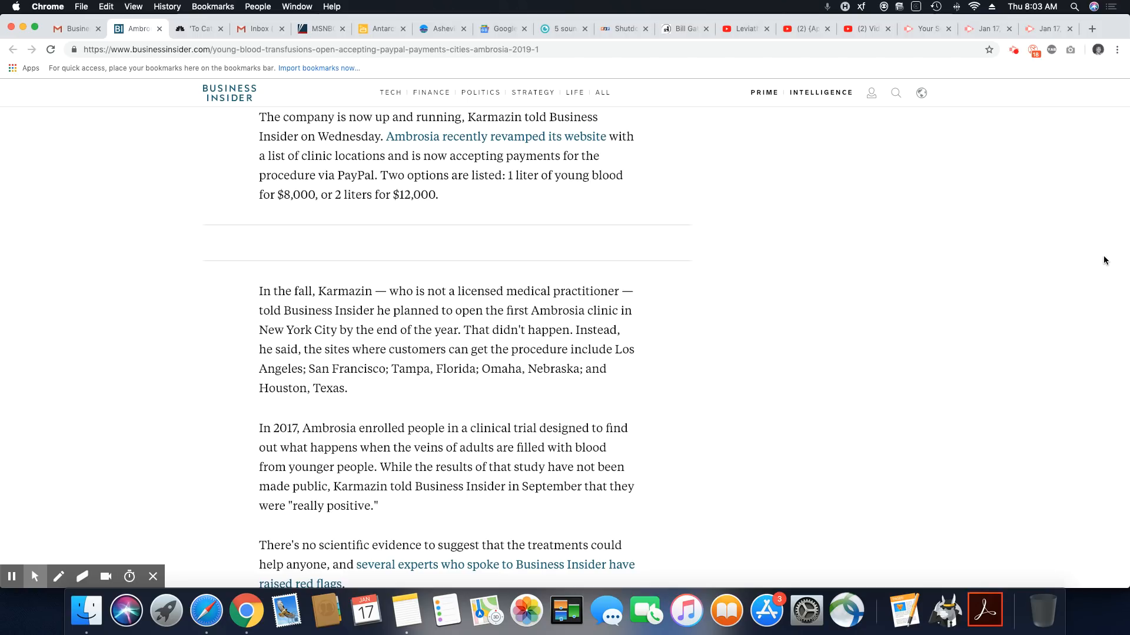
{"action": "scroll", "scroll_direction": "down", "scroll_amount": 3}
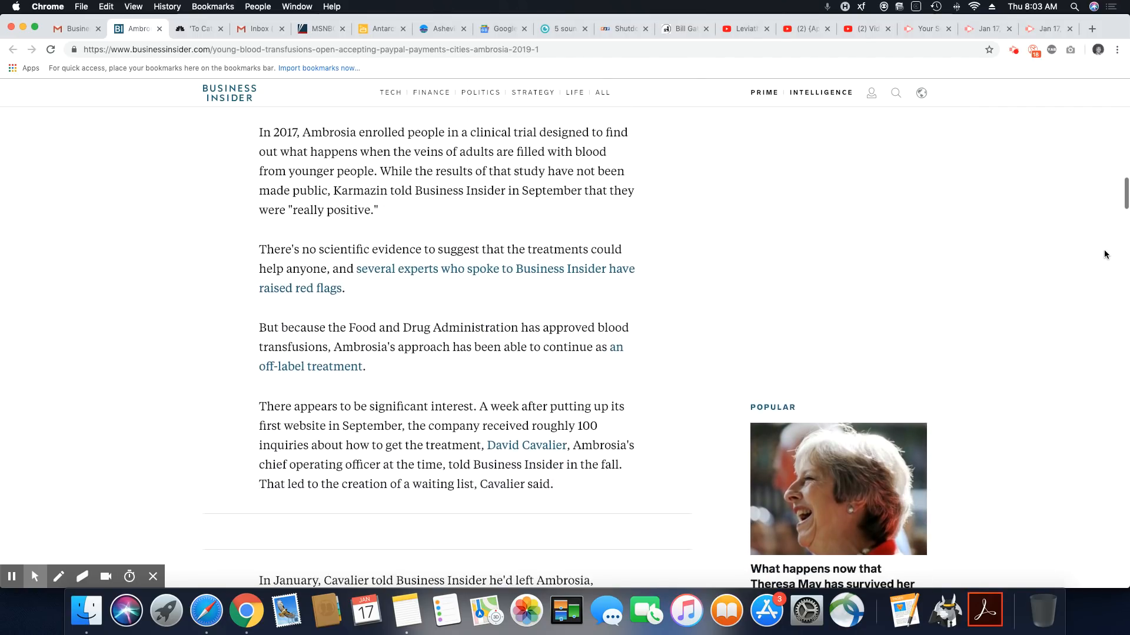
{"action": "scroll", "scroll_direction": "down", "scroll_amount": 3}
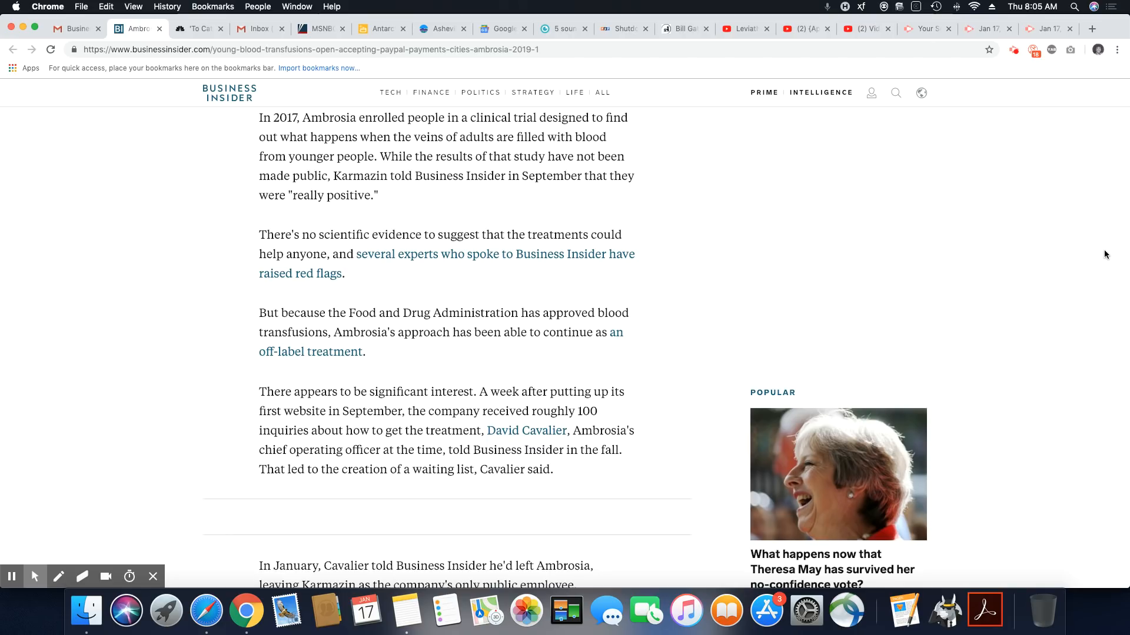
{"action": "scroll", "scroll_direction": "down", "scroll_amount": 3}
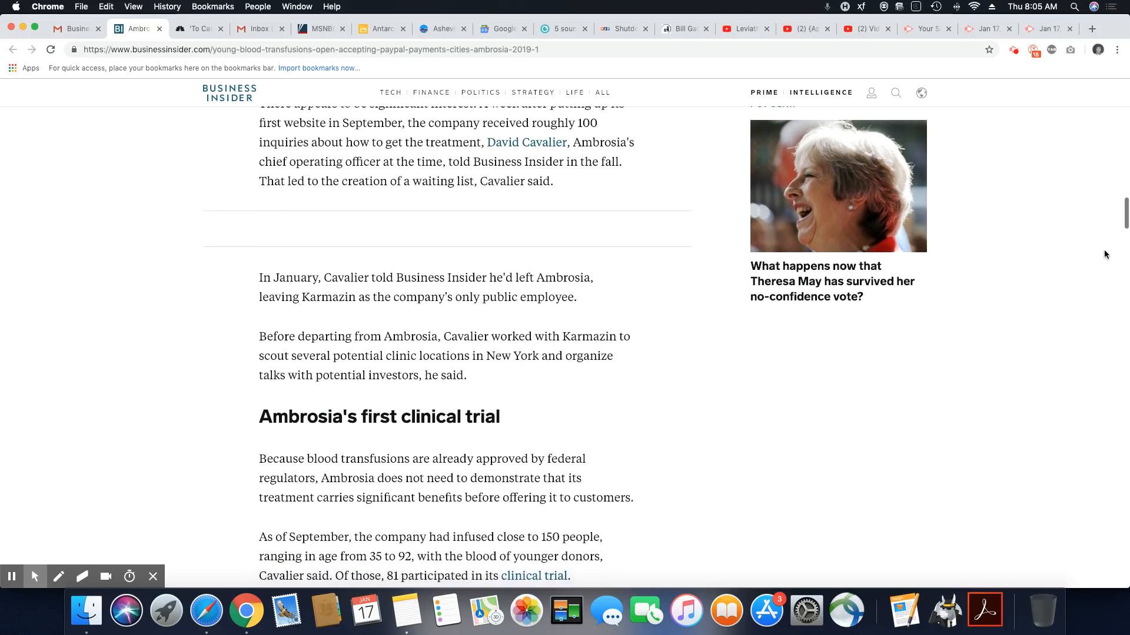
{"action": "scroll", "scroll_direction": "down", "scroll_amount": 3}
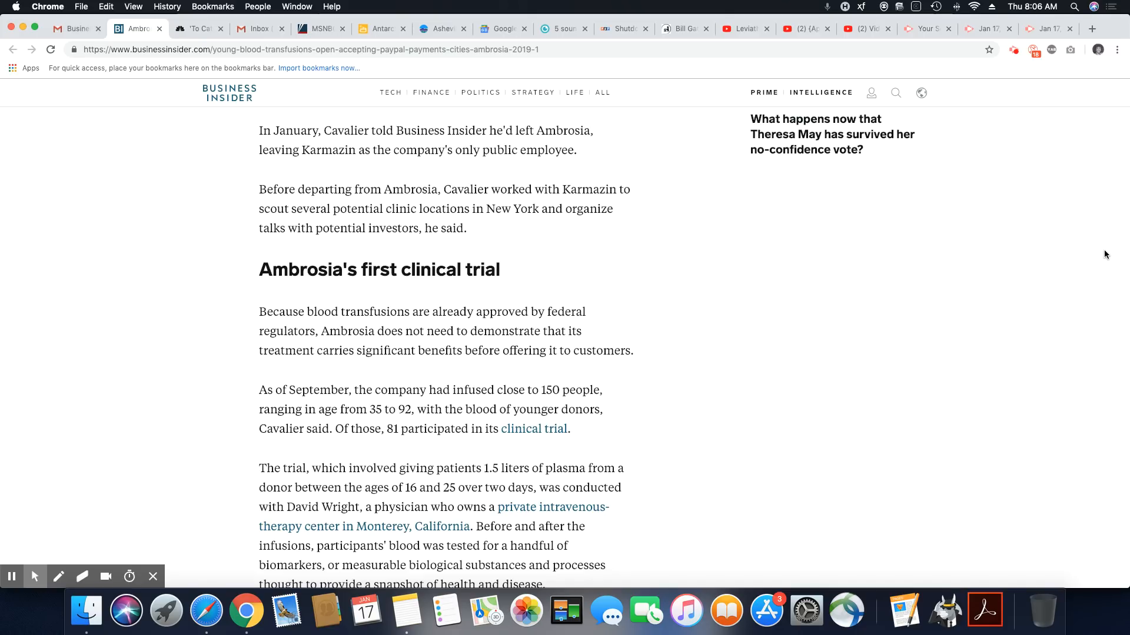
{"action": "scroll", "scroll_direction": "down", "scroll_amount": 3}
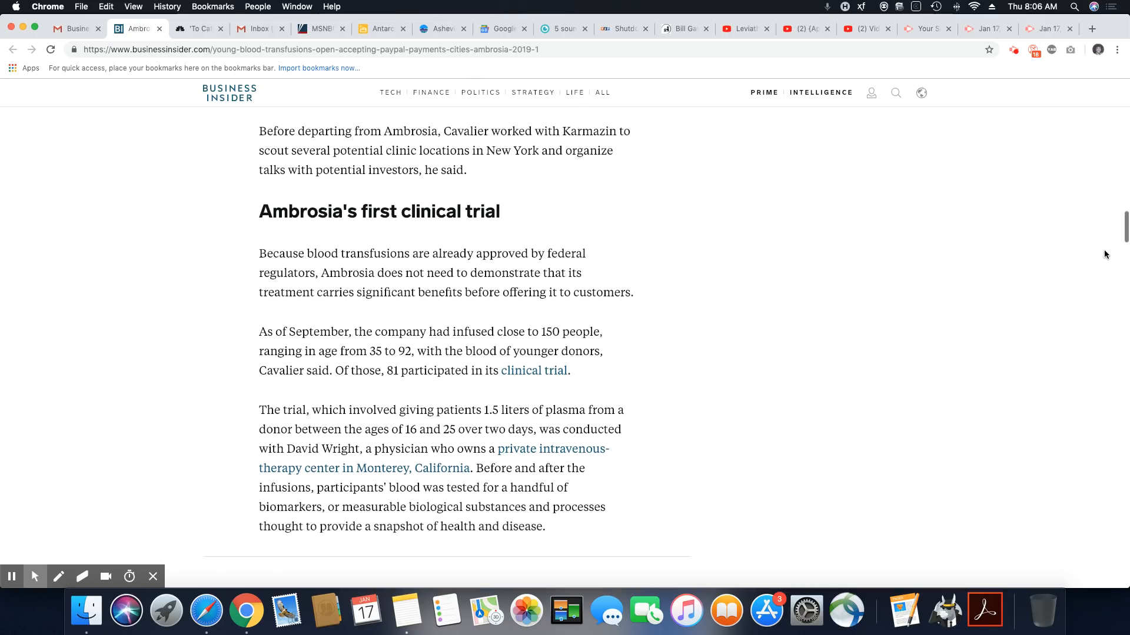
{"action": "scroll", "scroll_direction": "down", "scroll_amount": 3}
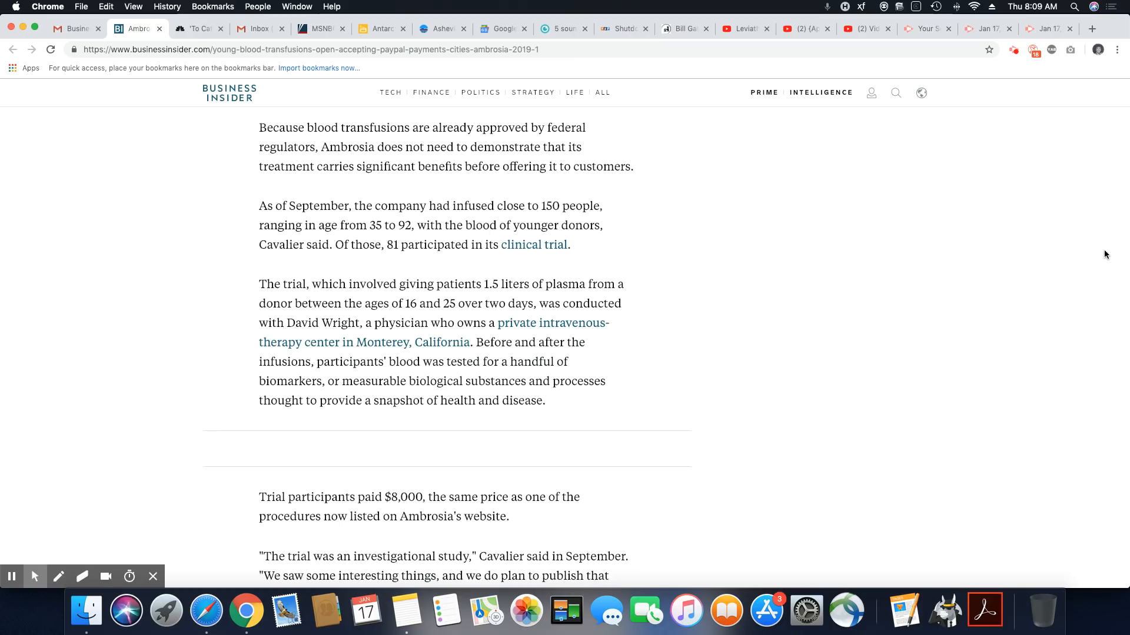
{"action": "scroll", "scroll_direction": "down", "scroll_amount": 3}
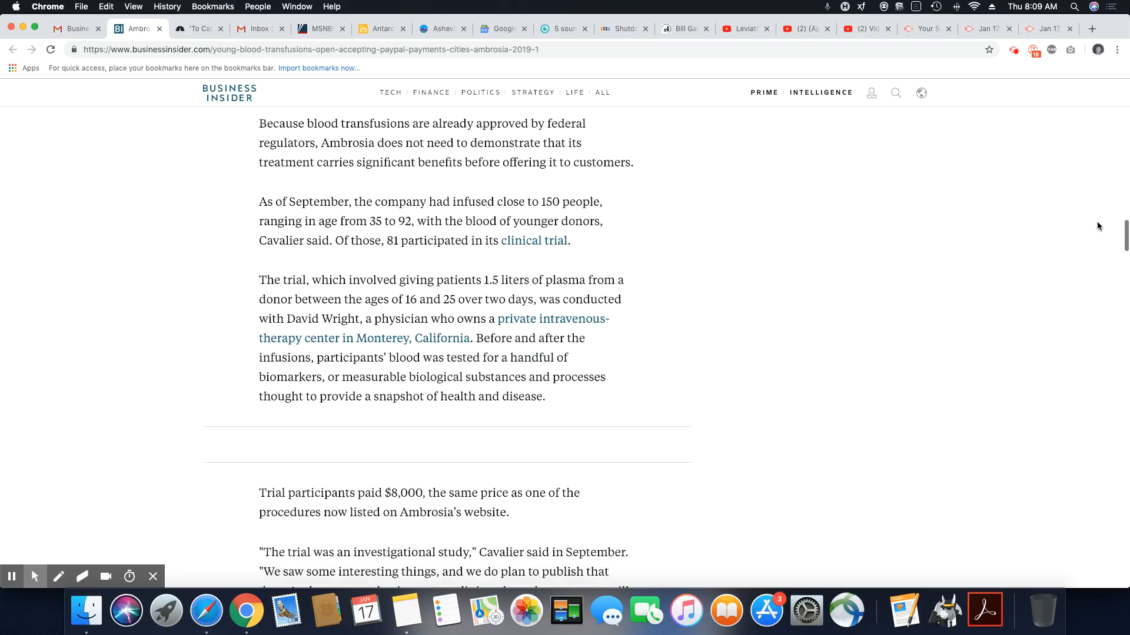
{"action": "scroll", "scroll_direction": "down", "scroll_amount": 3}
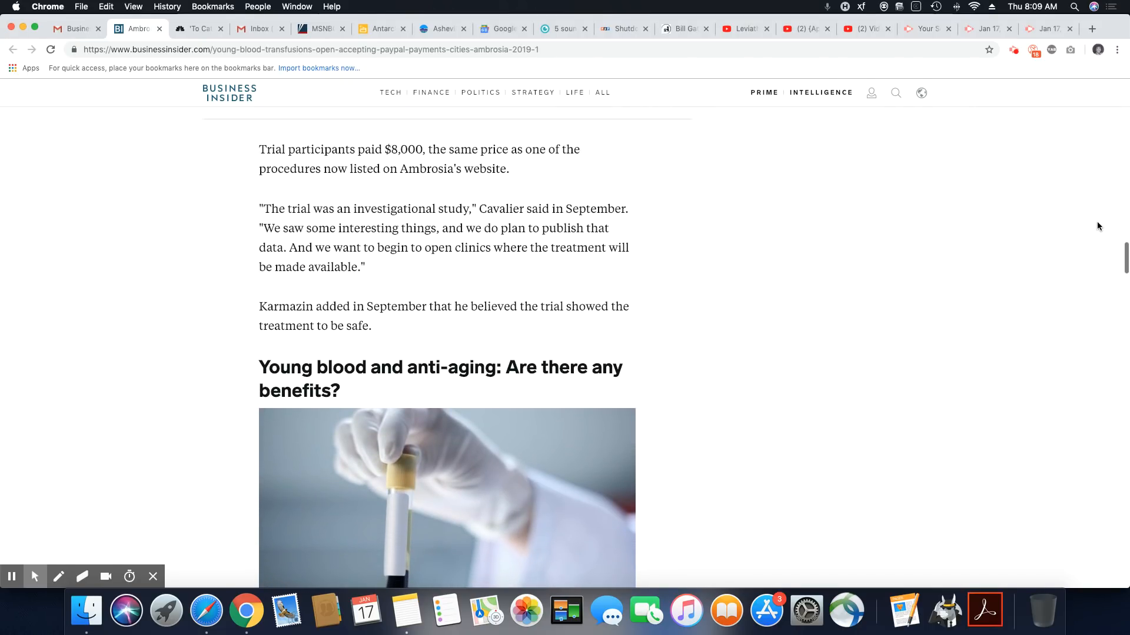
{"action": "scroll", "scroll_direction": "down", "scroll_amount": 3}
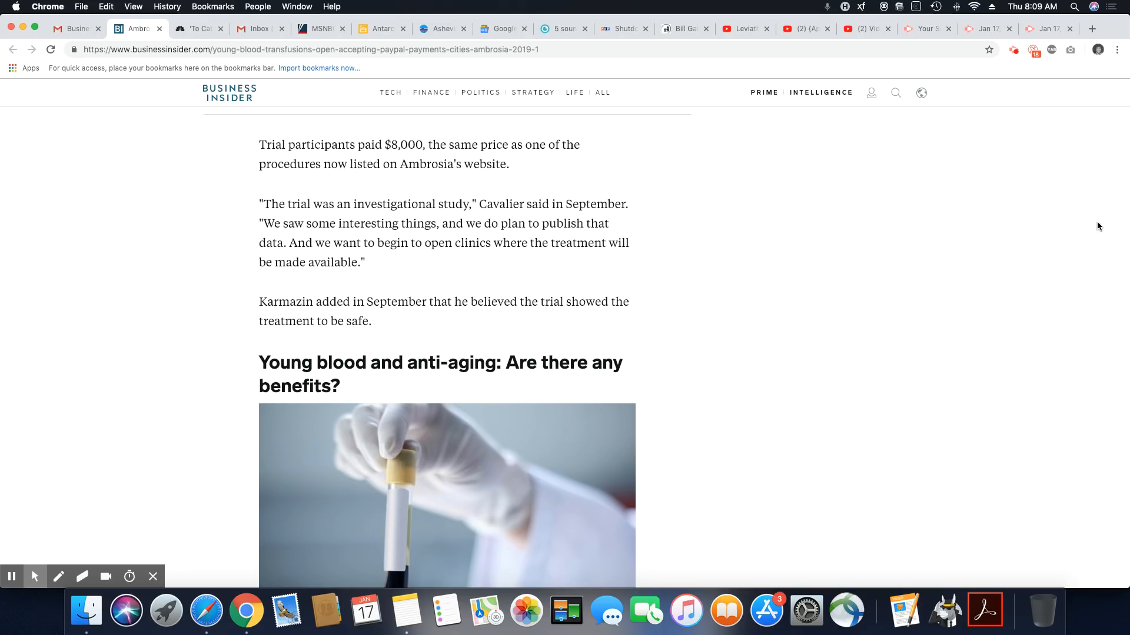
{"action": "scroll", "scroll_direction": "down", "scroll_amount": 3}
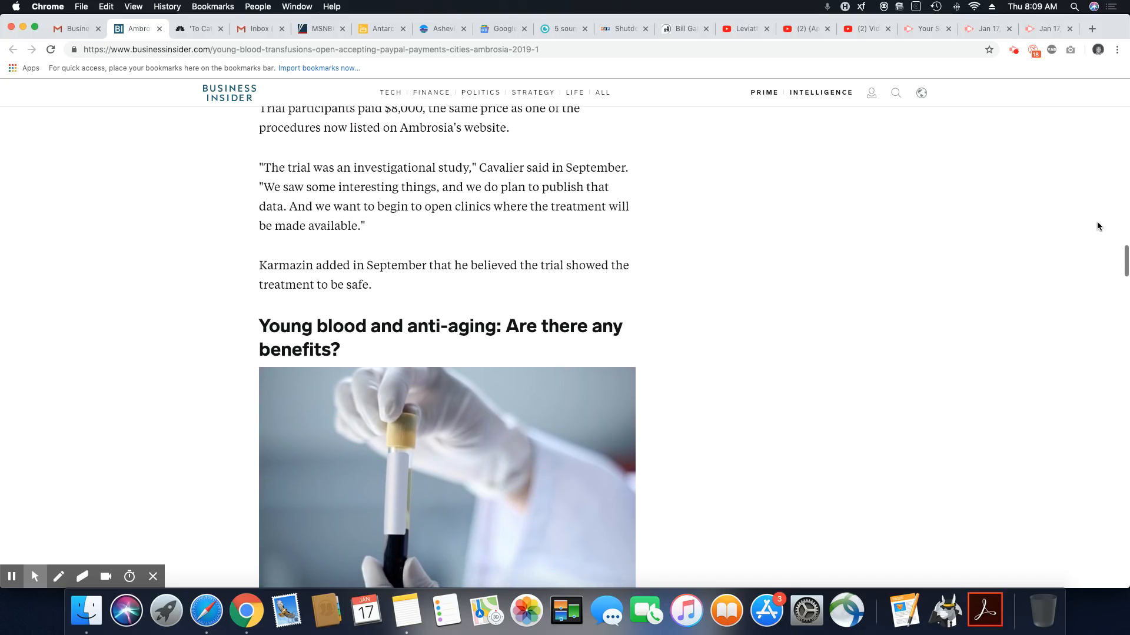
{"action": "scroll", "scroll_direction": "down", "scroll_amount": 3}
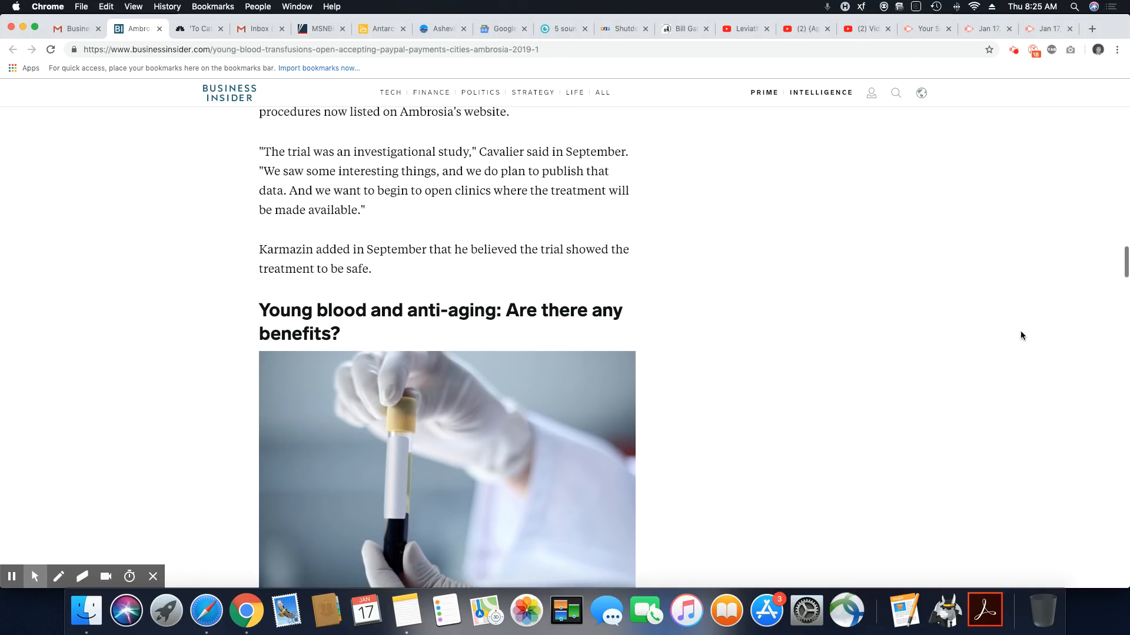
{"action": "scroll", "scroll_direction": "down", "scroll_amount": 3}
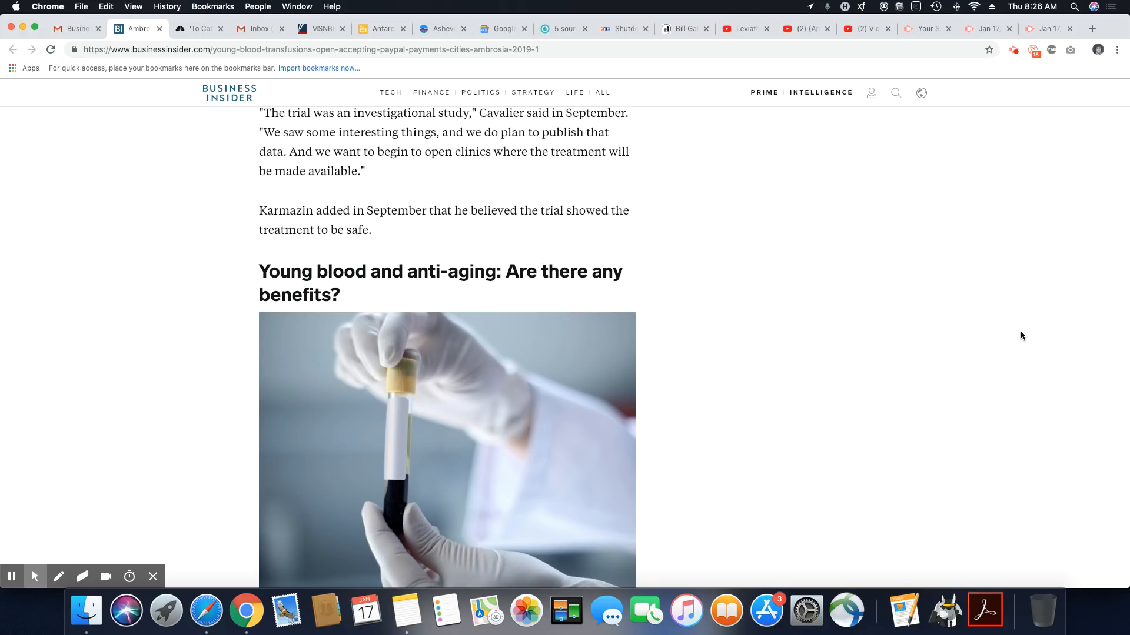
{"action": "mouse_move", "coordinate": [836, 325]}
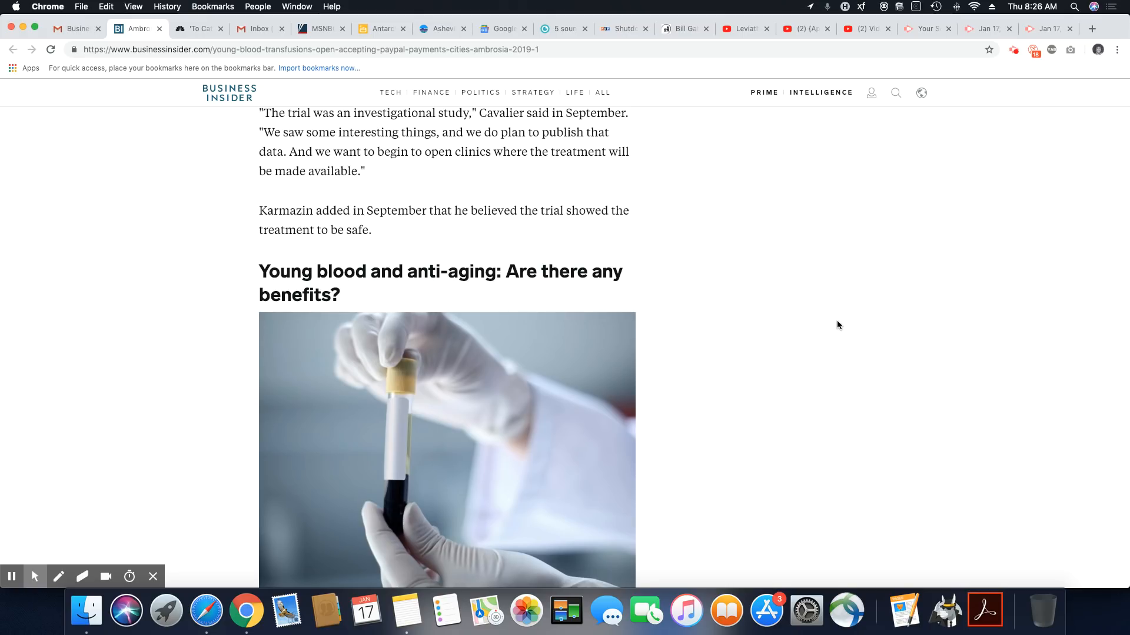
{"action": "scroll", "scroll_direction": "down", "scroll_amount": 3}
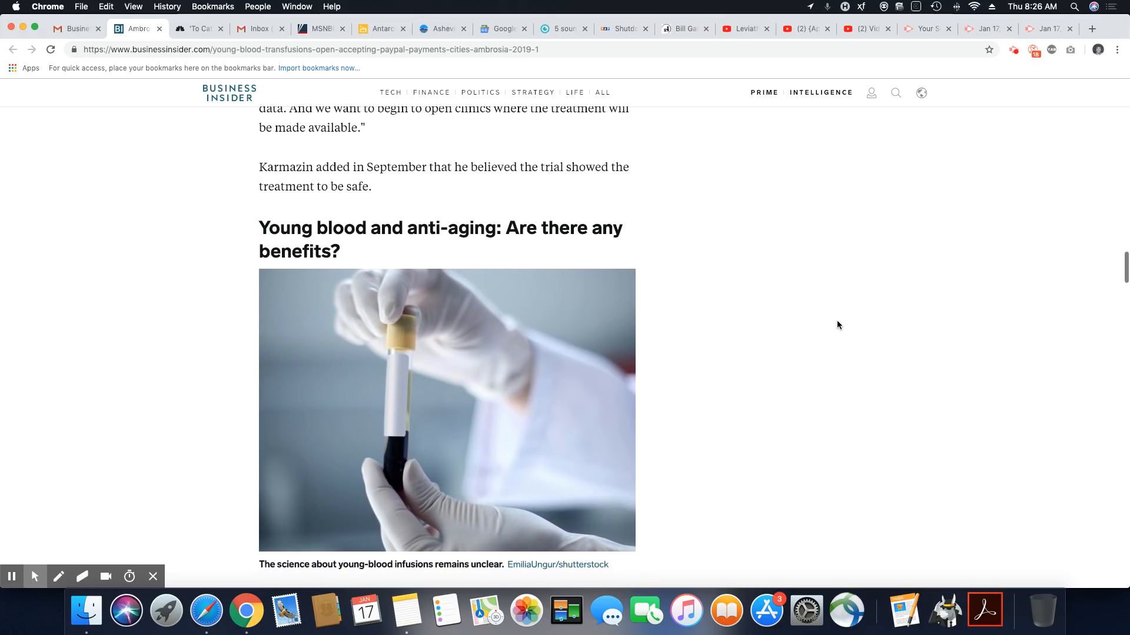
{"action": "scroll", "scroll_direction": "down", "scroll_amount": 3}
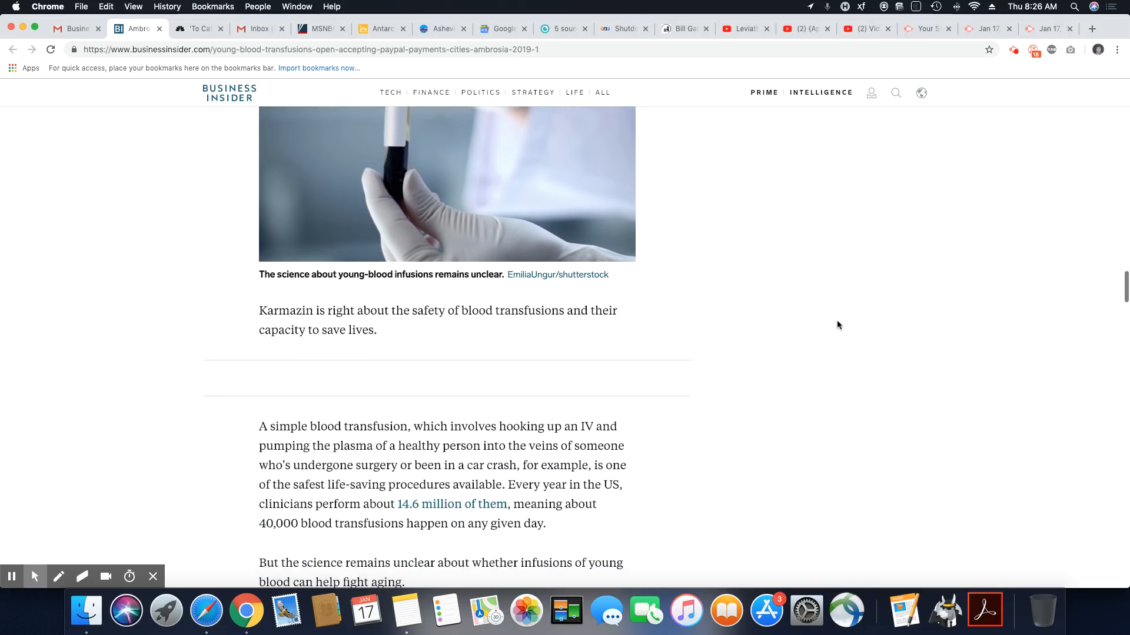
{"action": "scroll", "scroll_direction": "down", "scroll_amount": 3}
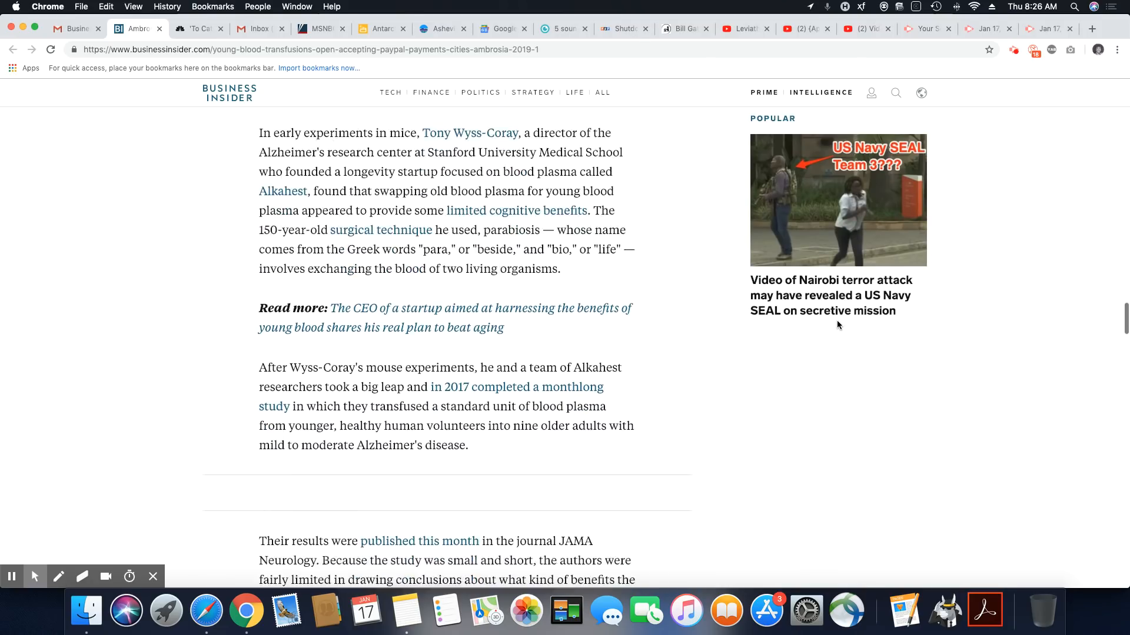
{"action": "scroll", "scroll_direction": "down", "scroll_amount": 3}
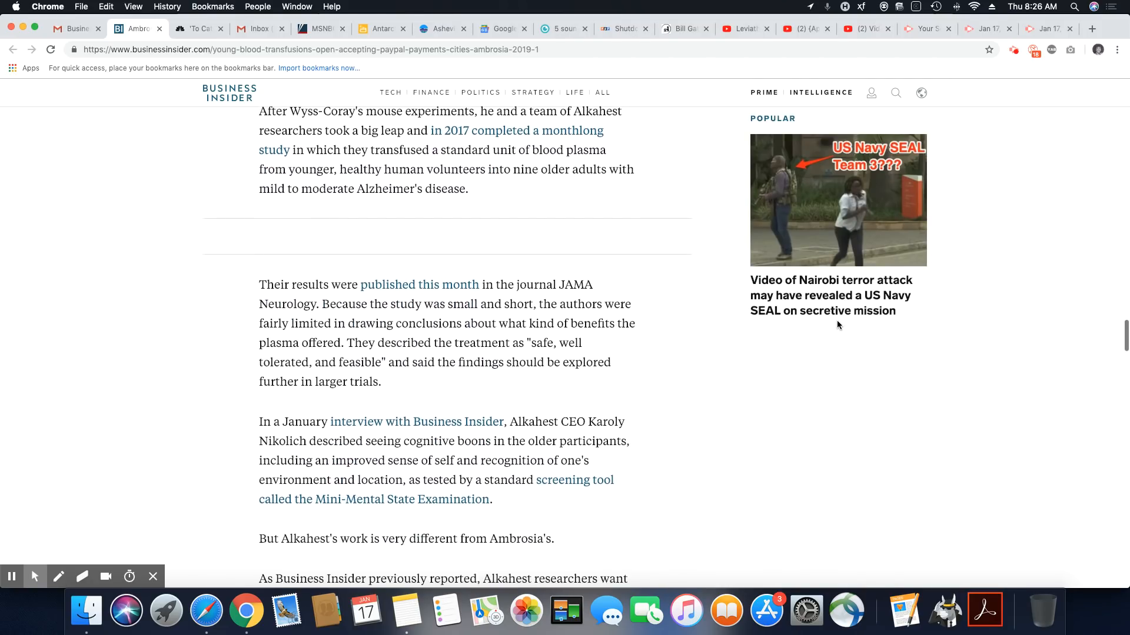
{"action": "scroll", "scroll_direction": "down", "scroll_amount": 3}
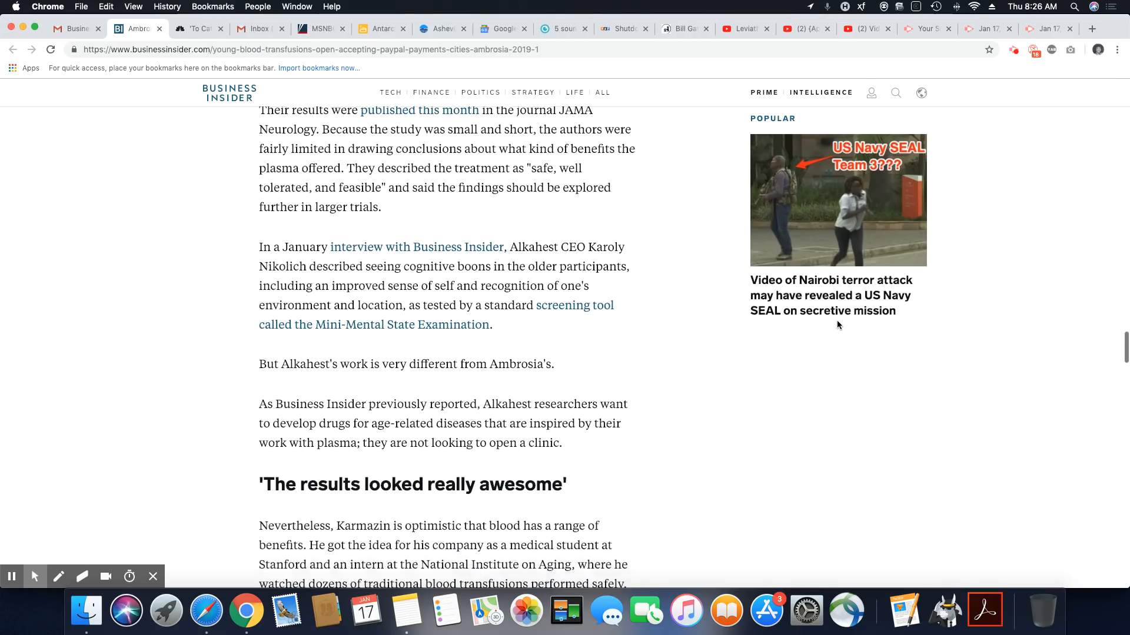
{"action": "scroll", "scroll_direction": "down", "scroll_amount": 3}
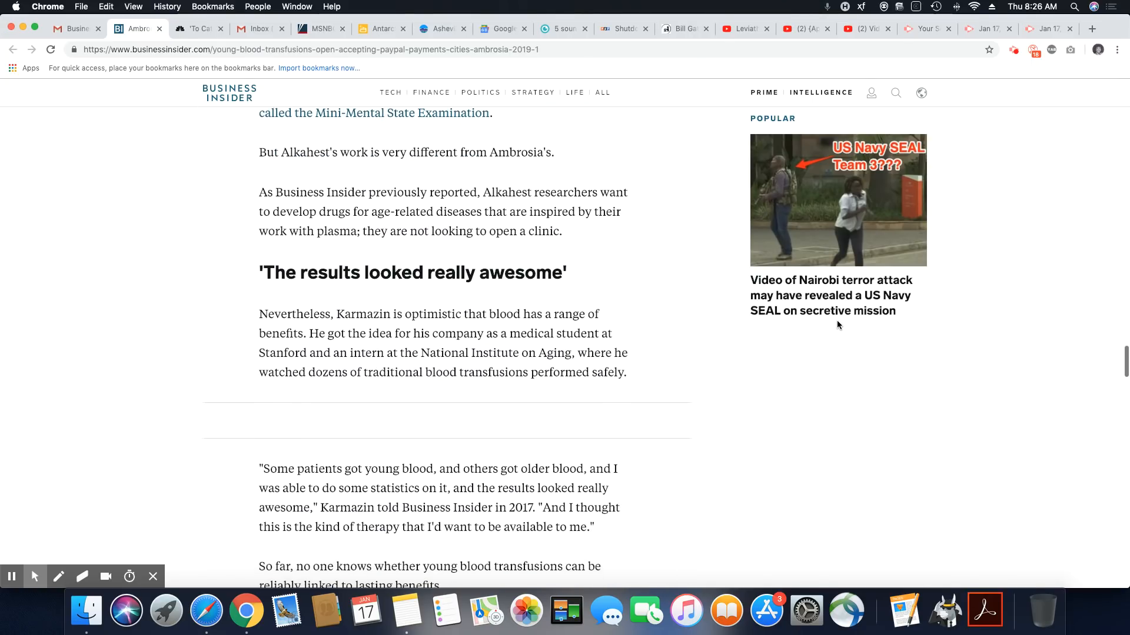
{"action": "scroll", "scroll_direction": "down", "scroll_amount": 3}
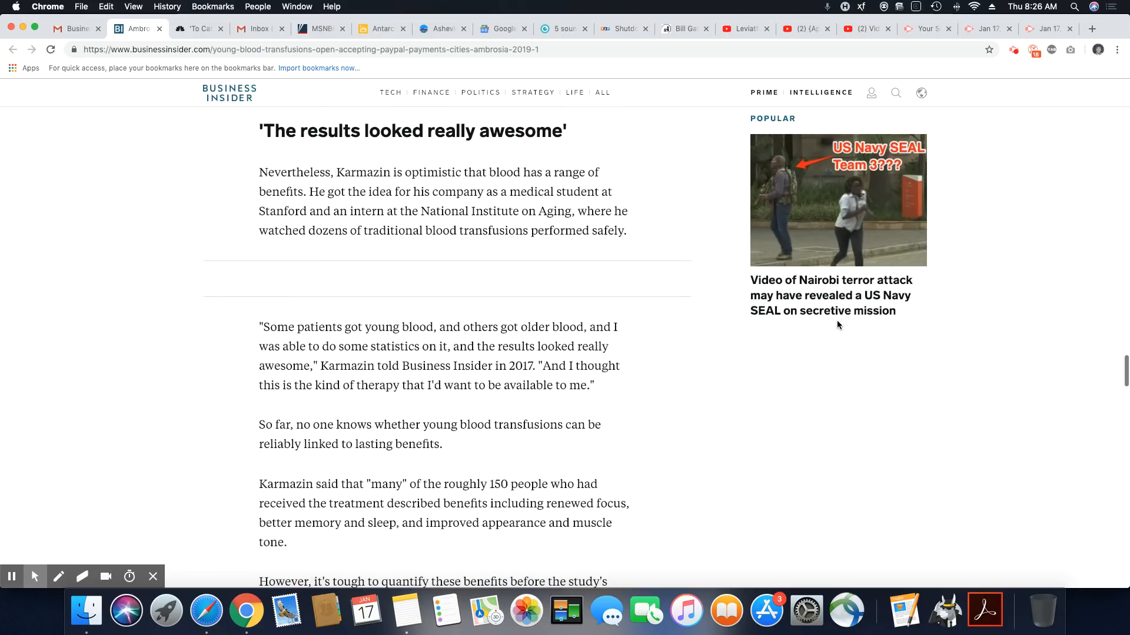
{"action": "scroll", "scroll_direction": "down", "scroll_amount": 3}
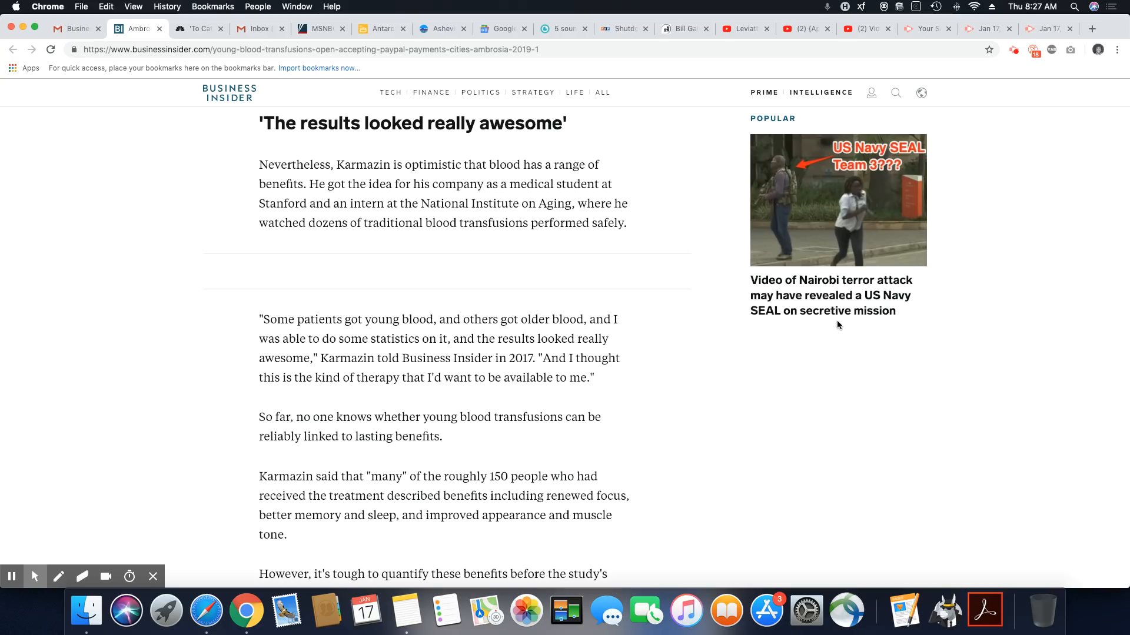
{"action": "mouse_move", "coordinate": [1057, 368]}
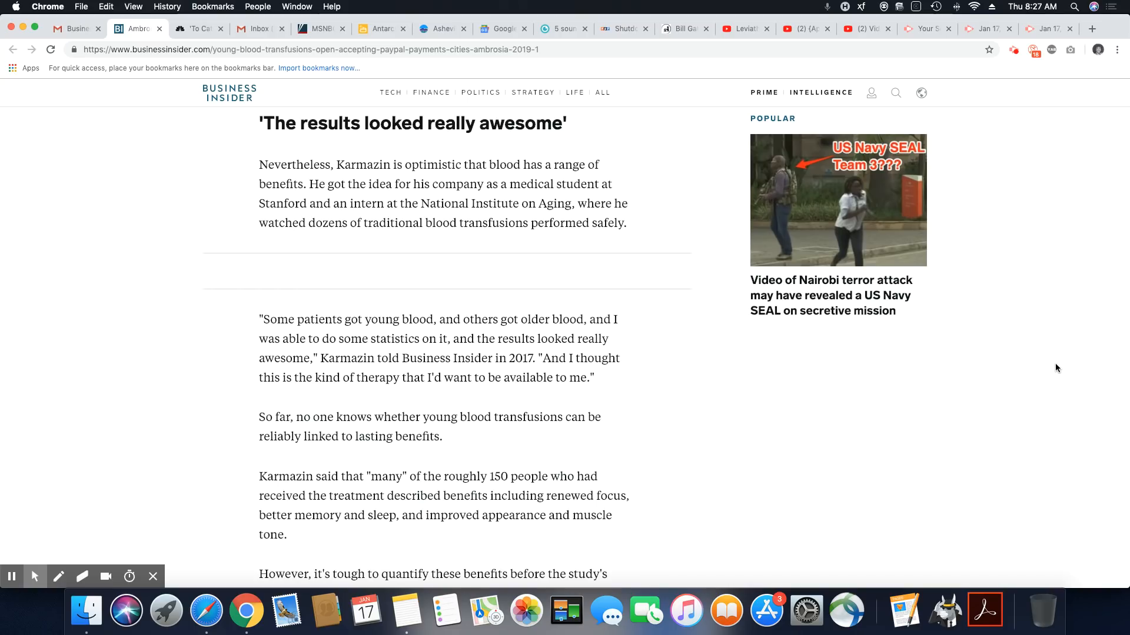
{"action": "scroll", "scroll_direction": "down", "scroll_amount": 3}
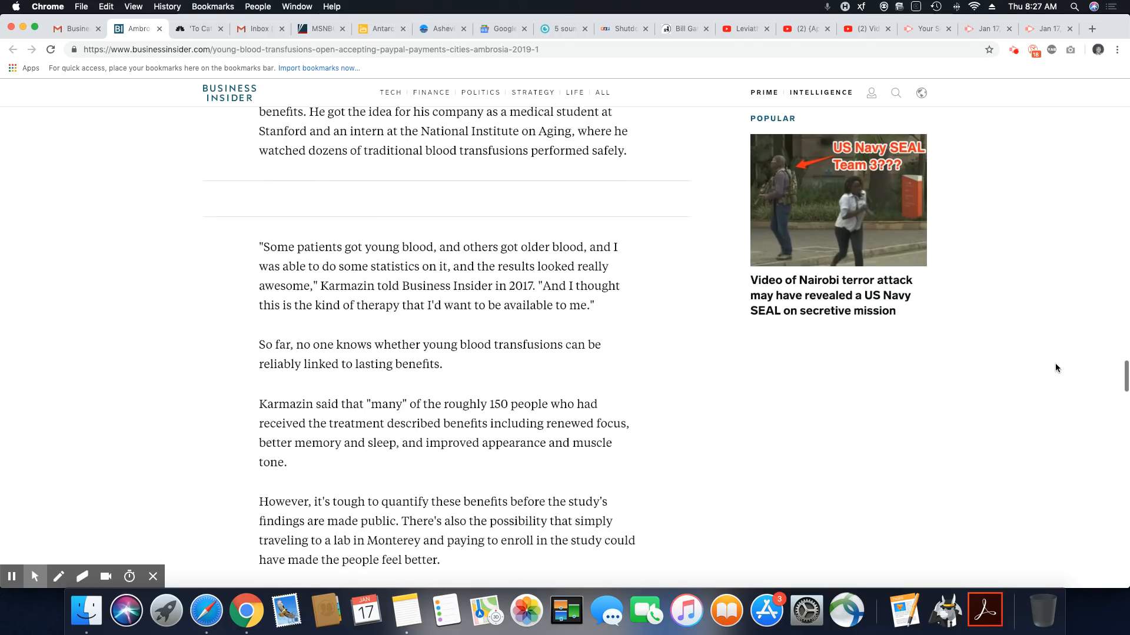
{"action": "scroll", "scroll_direction": "down", "scroll_amount": 3}
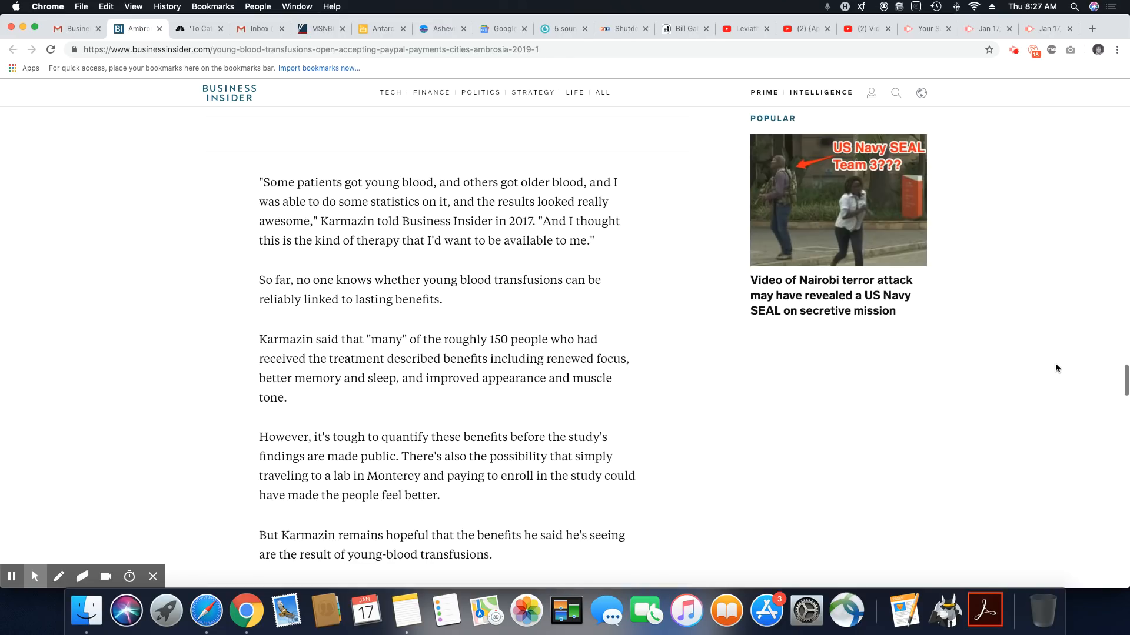
{"action": "scroll", "scroll_direction": "up", "scroll_amount": 3}
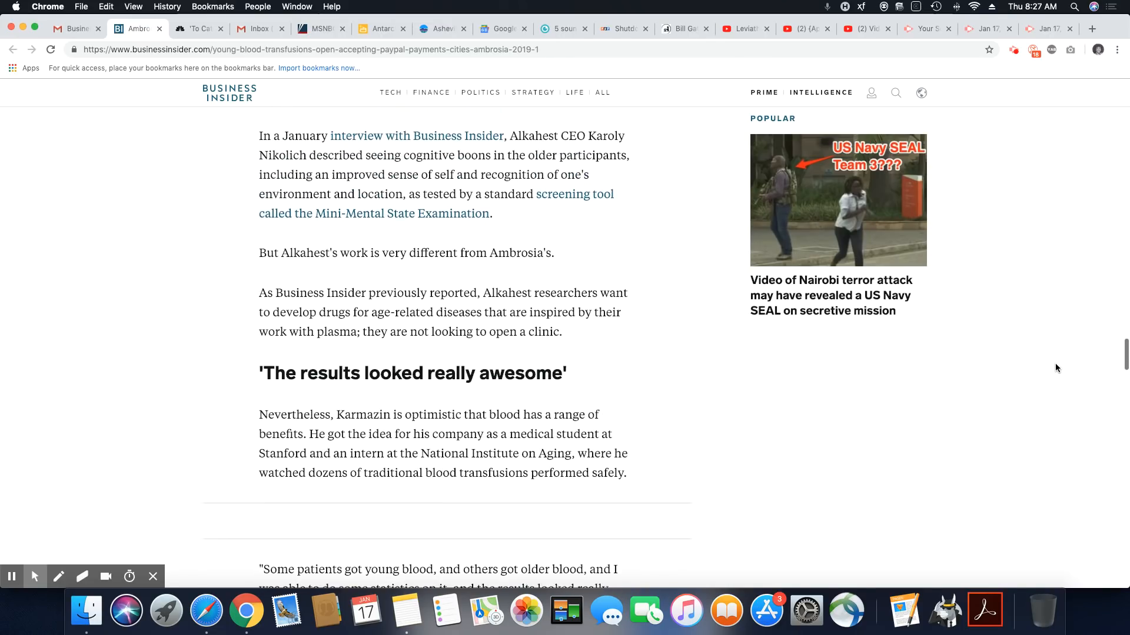
{"action": "scroll", "scroll_direction": "up", "scroll_amount": 3}
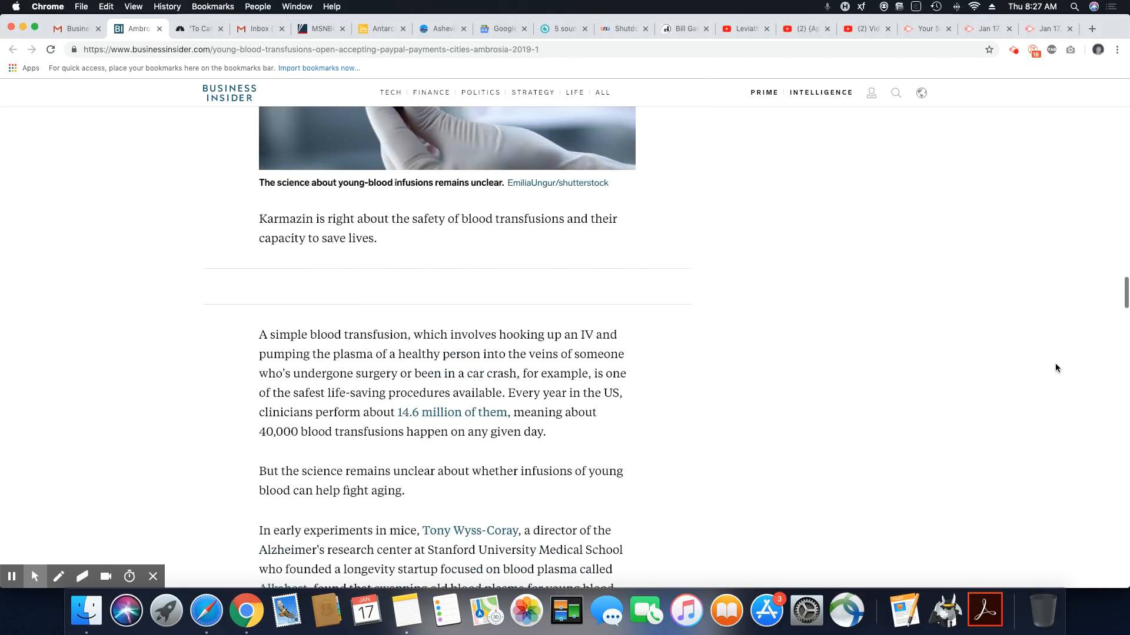
{"action": "scroll", "scroll_direction": "down", "scroll_amount": 3}
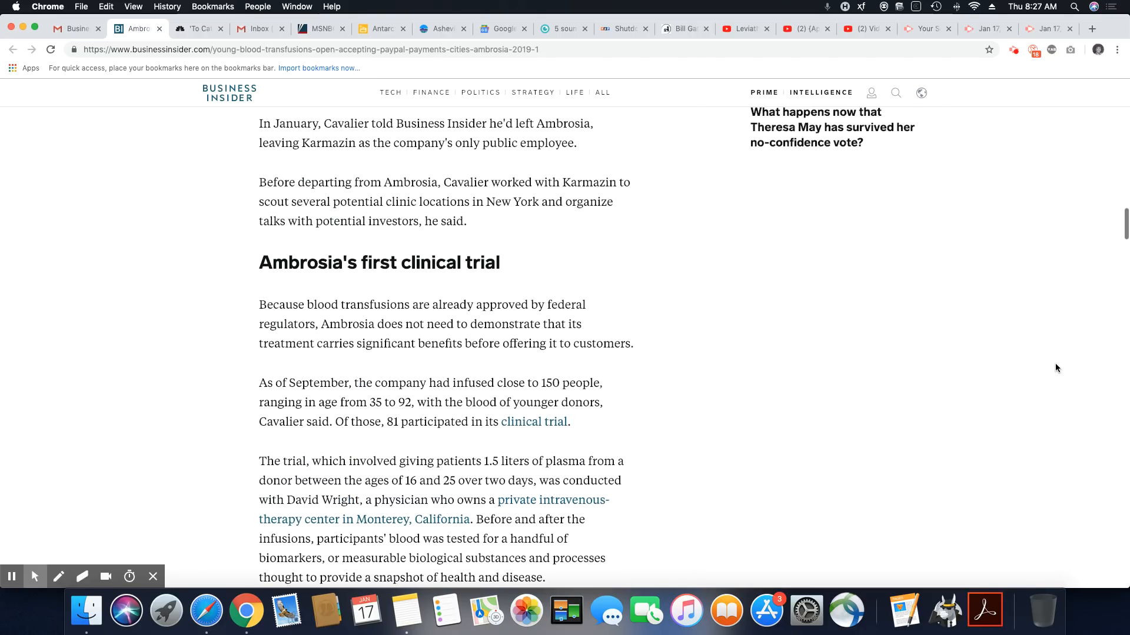
{"action": "scroll", "scroll_direction": "up", "scroll_amount": 3}
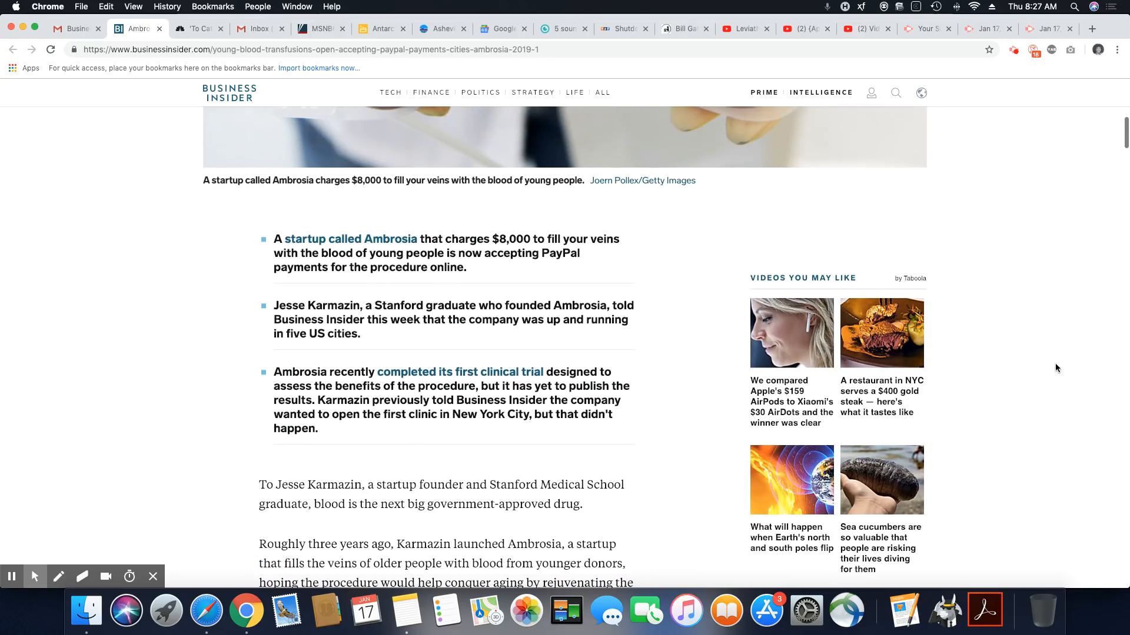
{"action": "scroll", "scroll_direction": "up", "scroll_amount": 3}
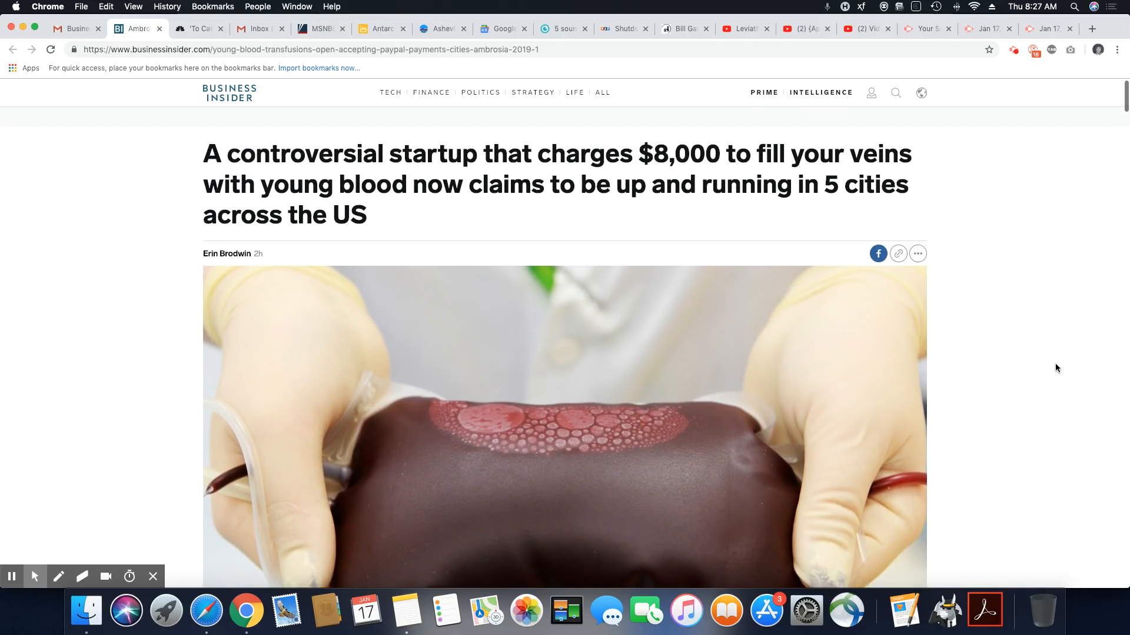
{"action": "scroll", "scroll_direction": "down", "scroll_amount": 3}
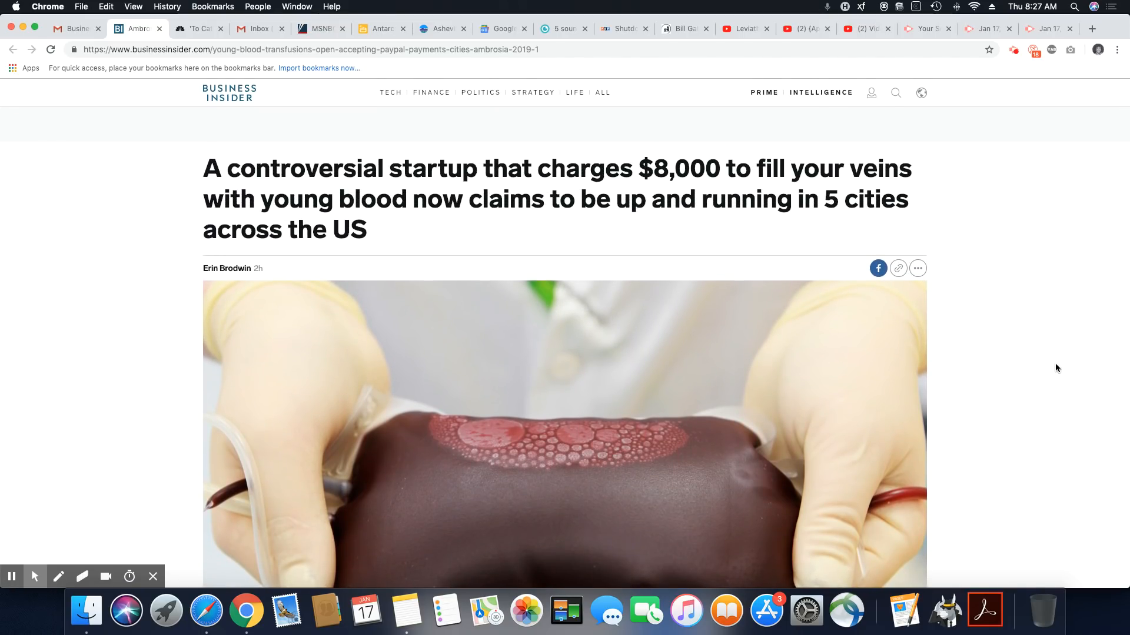